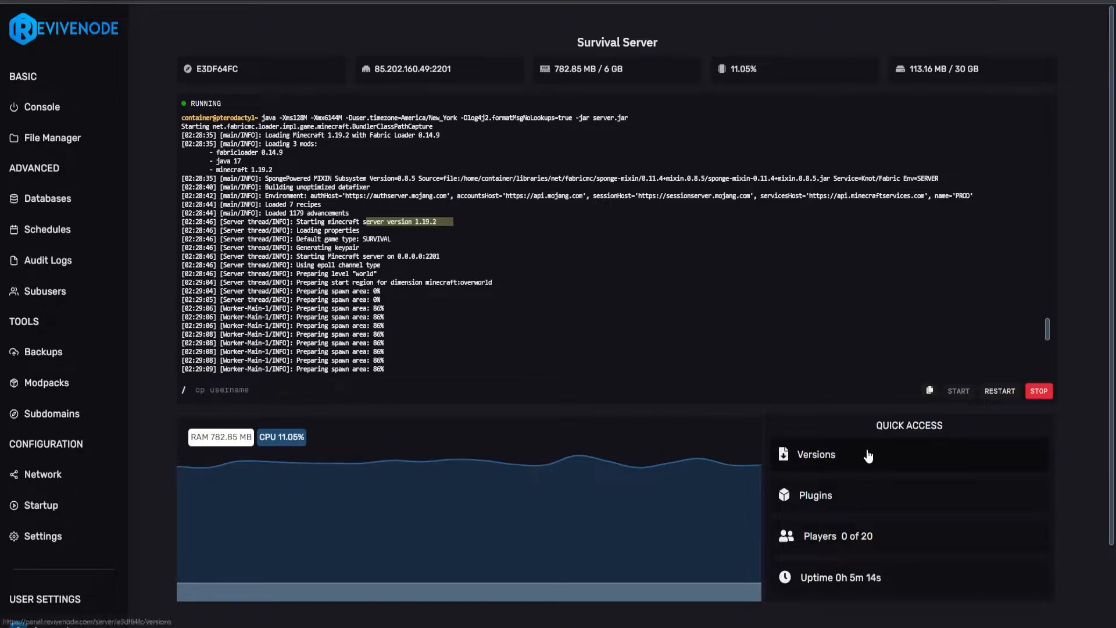
Step: Open the server's Fabric version list, covering versions 1.14.4 through 1.19.2
click(815, 454)
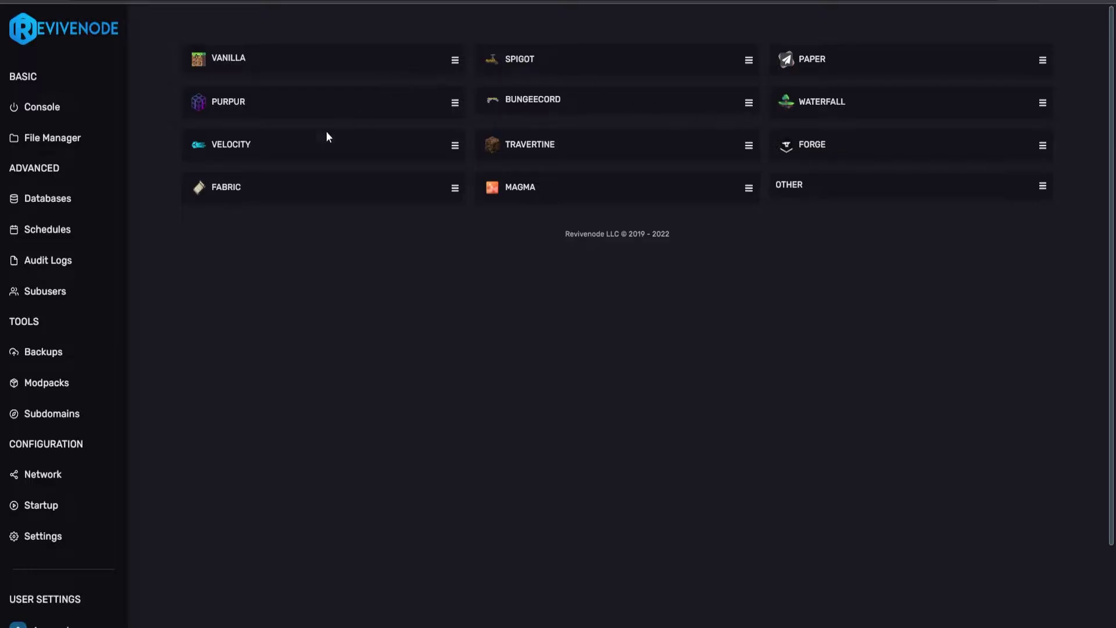
click(454, 187)
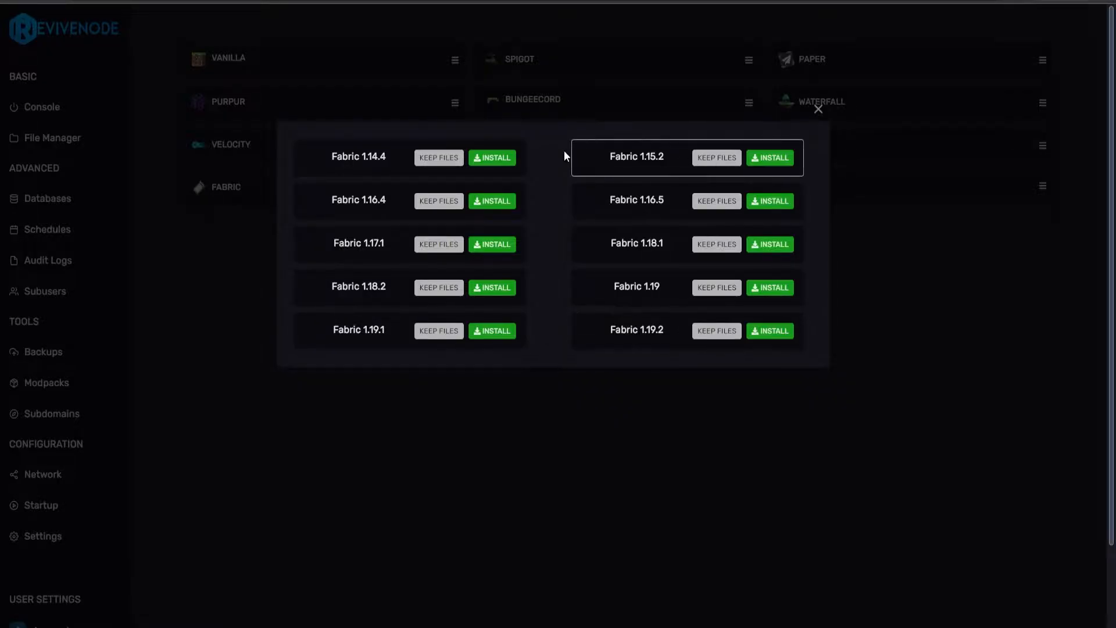
click(818, 110)
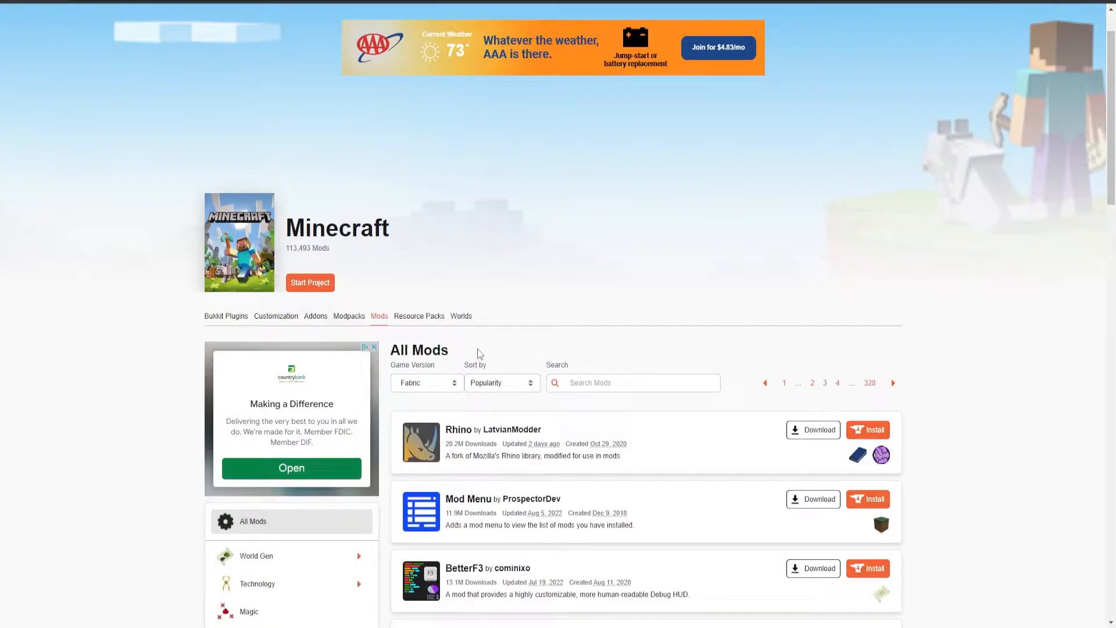
scroll(down, 3)
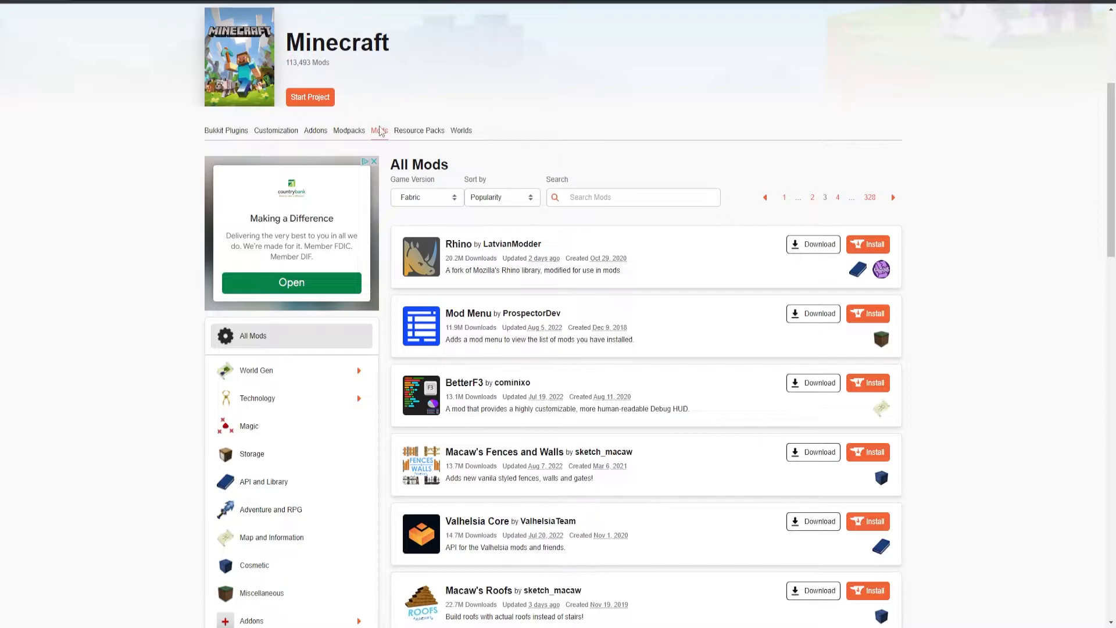
mouse_move(348, 137)
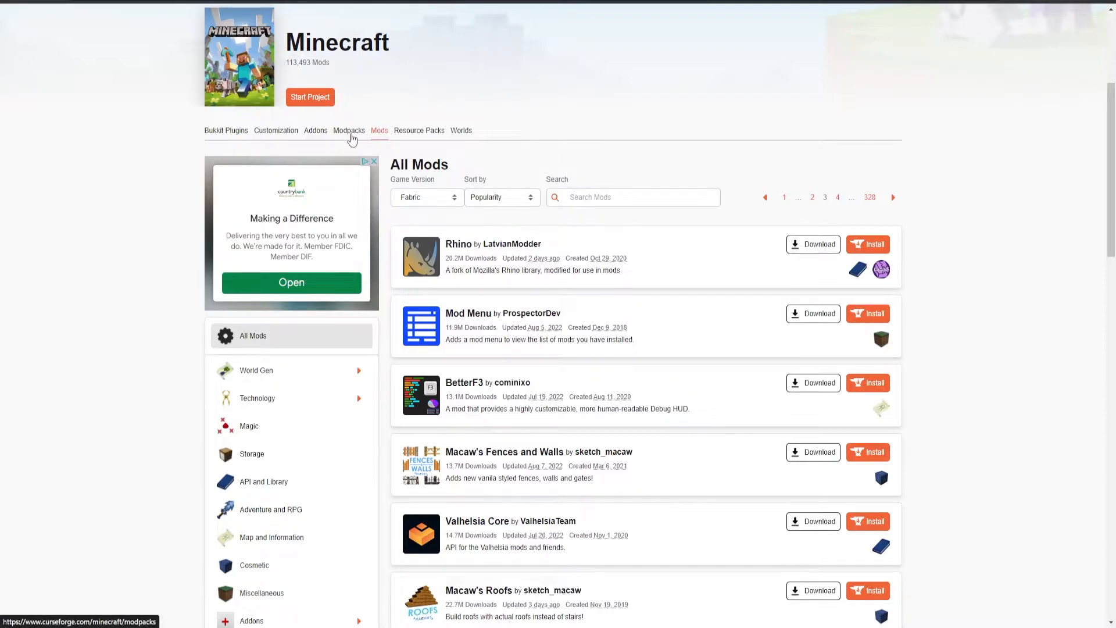
click(426, 197)
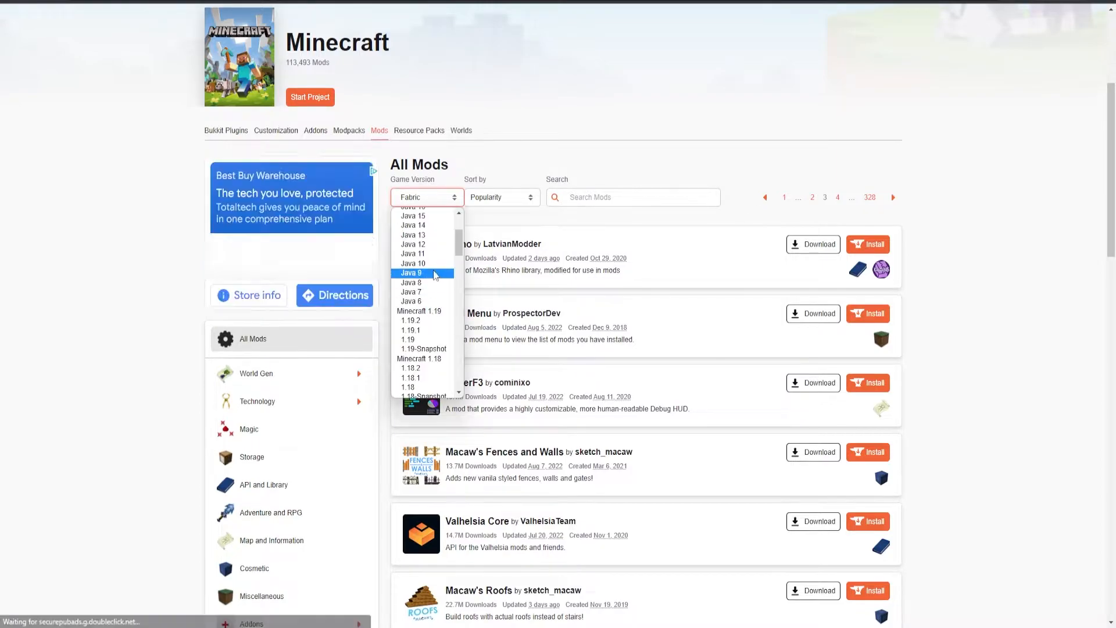
scroll(up, 3)
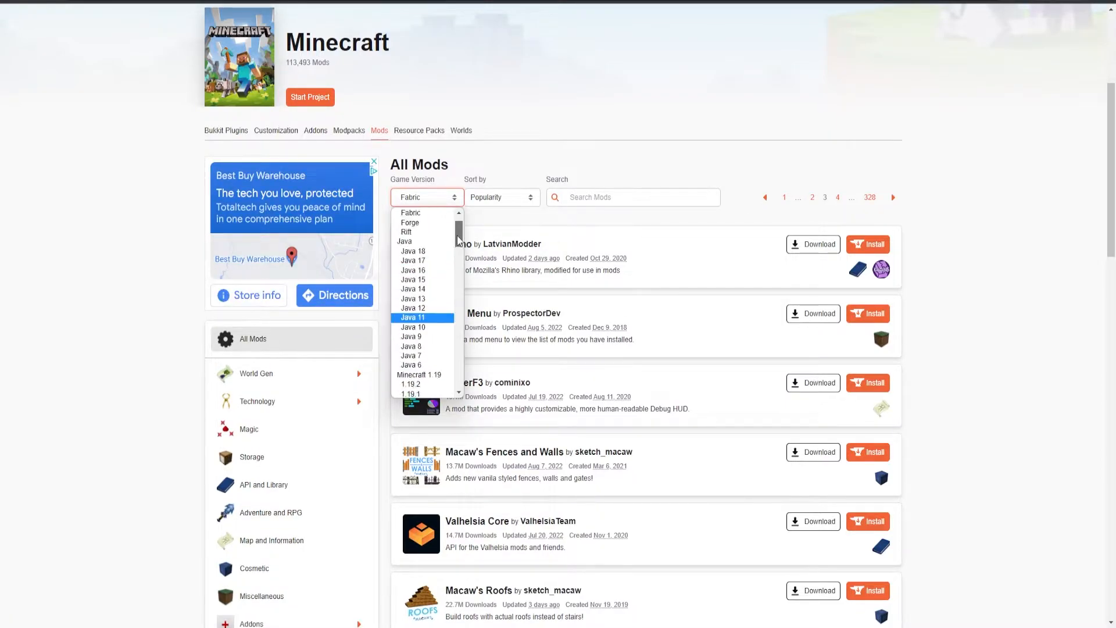
scroll(up, 3)
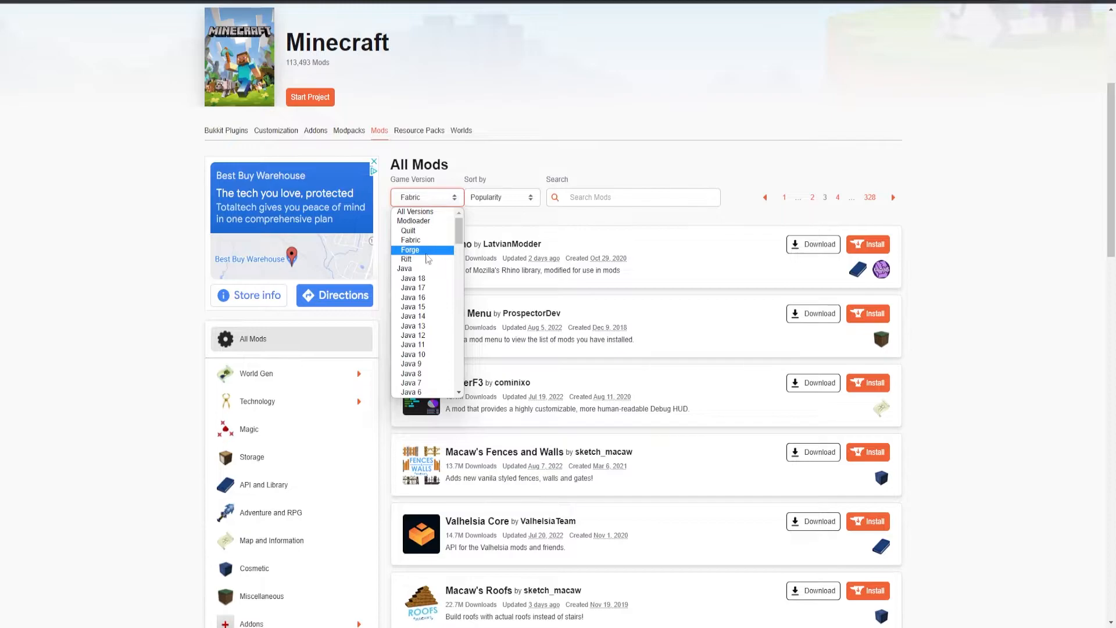
click(501, 197)
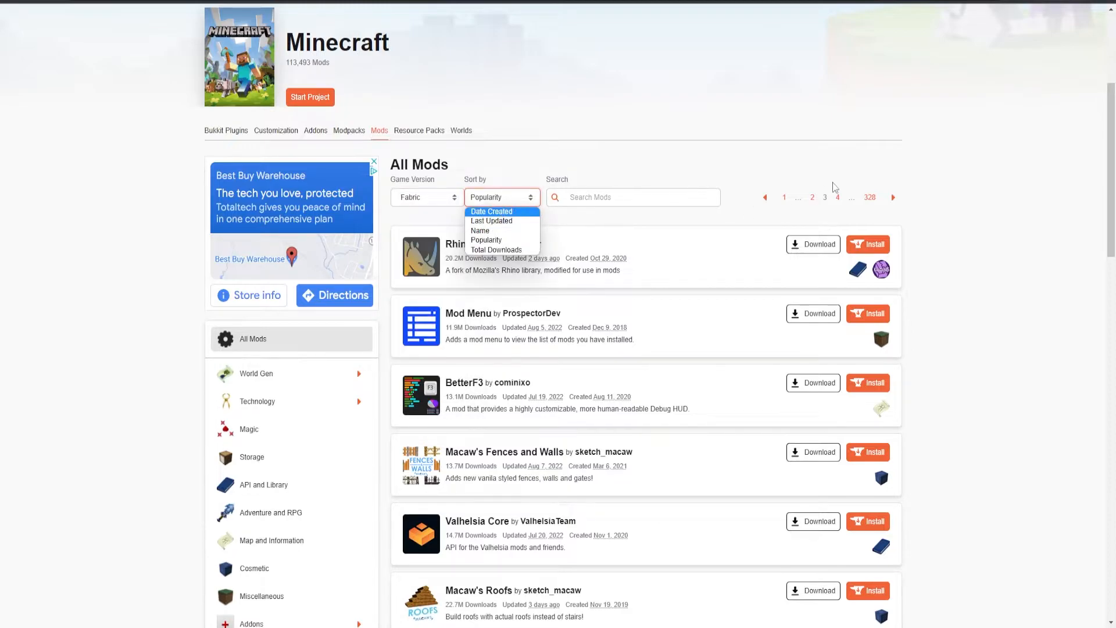
click(538, 155)
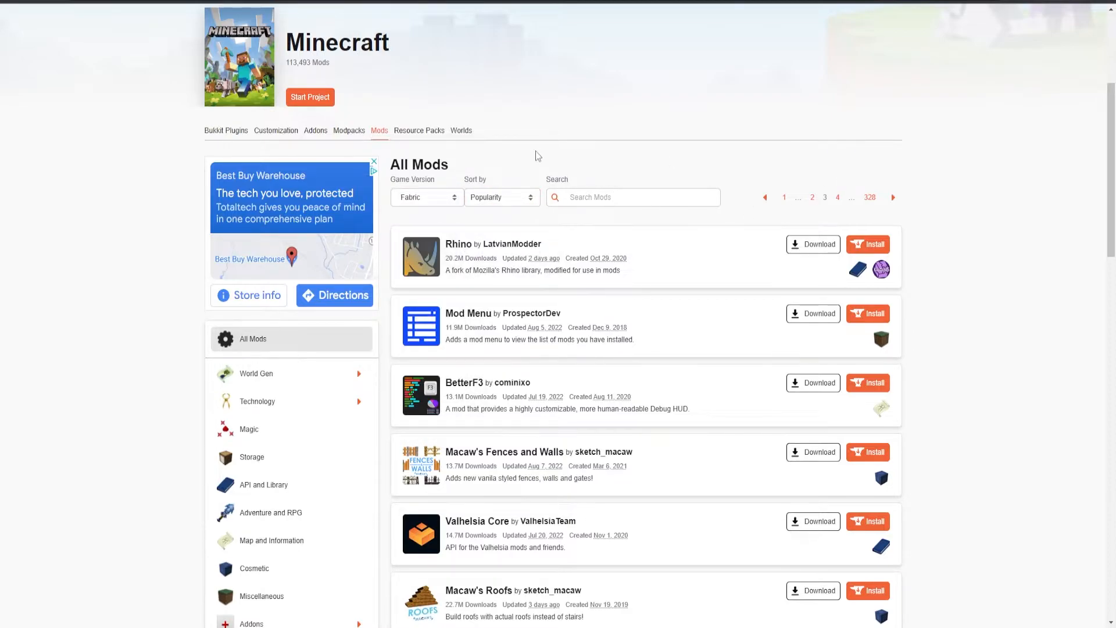
scroll(down, 3)
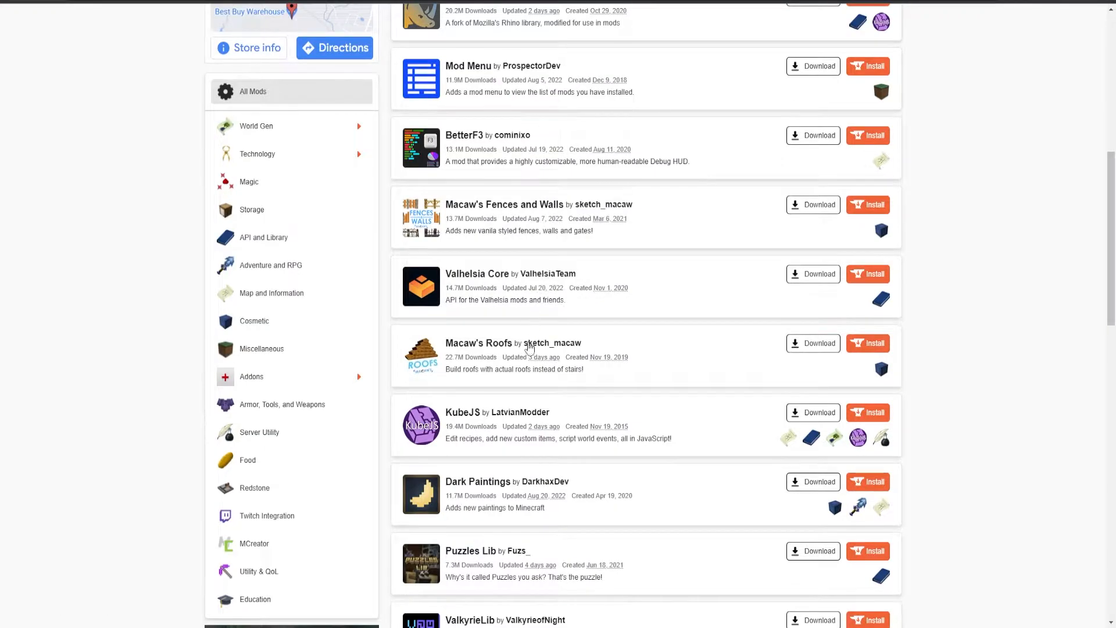
mouse_move(551, 342)
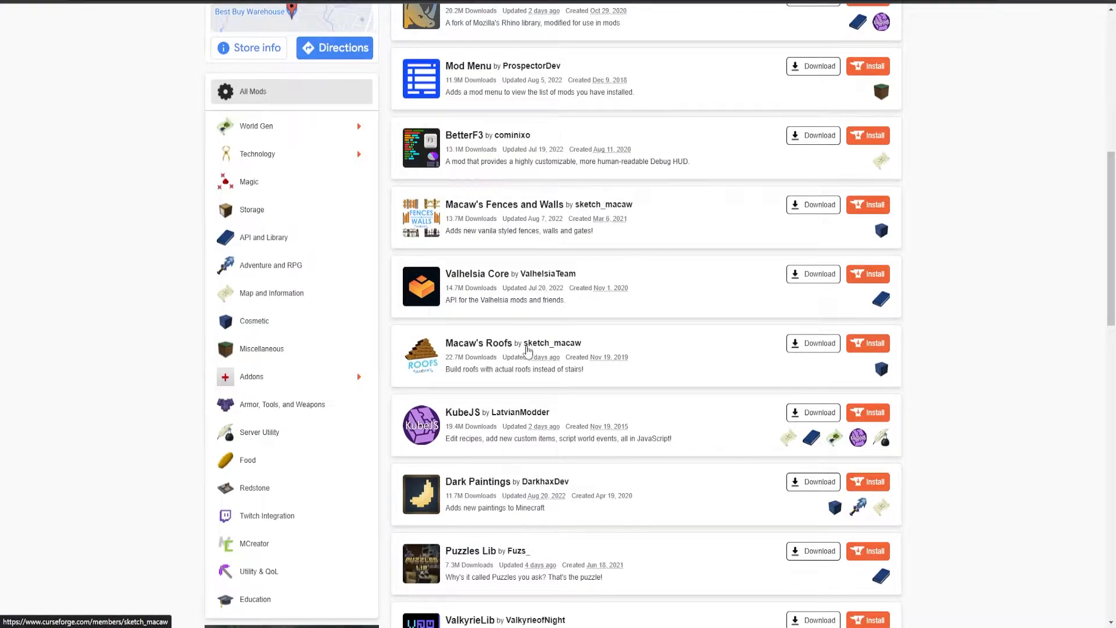
mouse_move(454, 126)
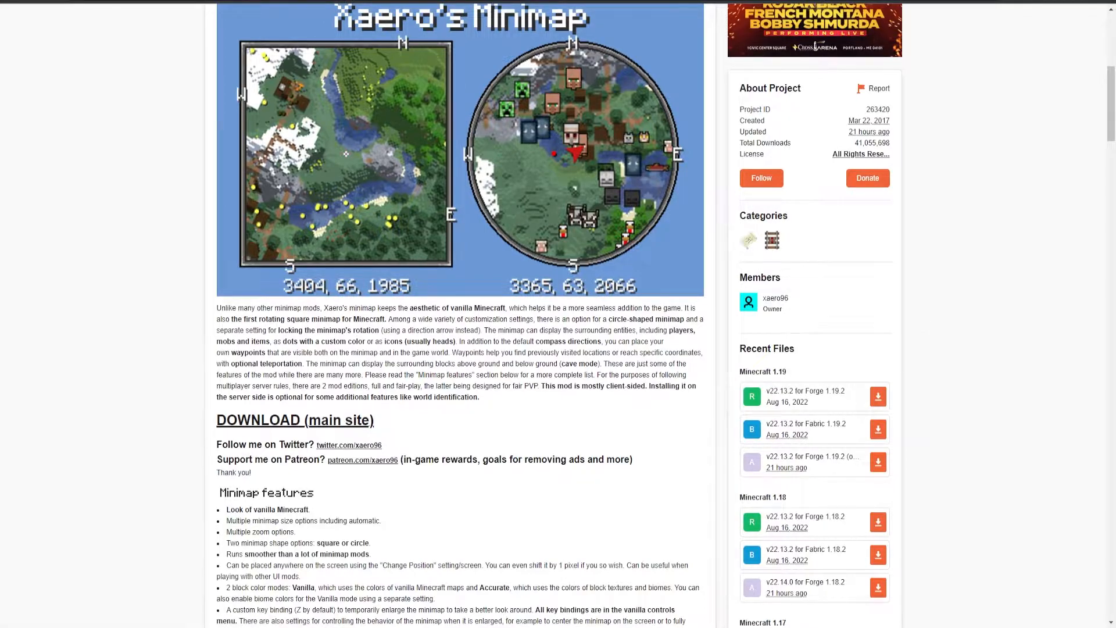
mouse_move(402, 270)
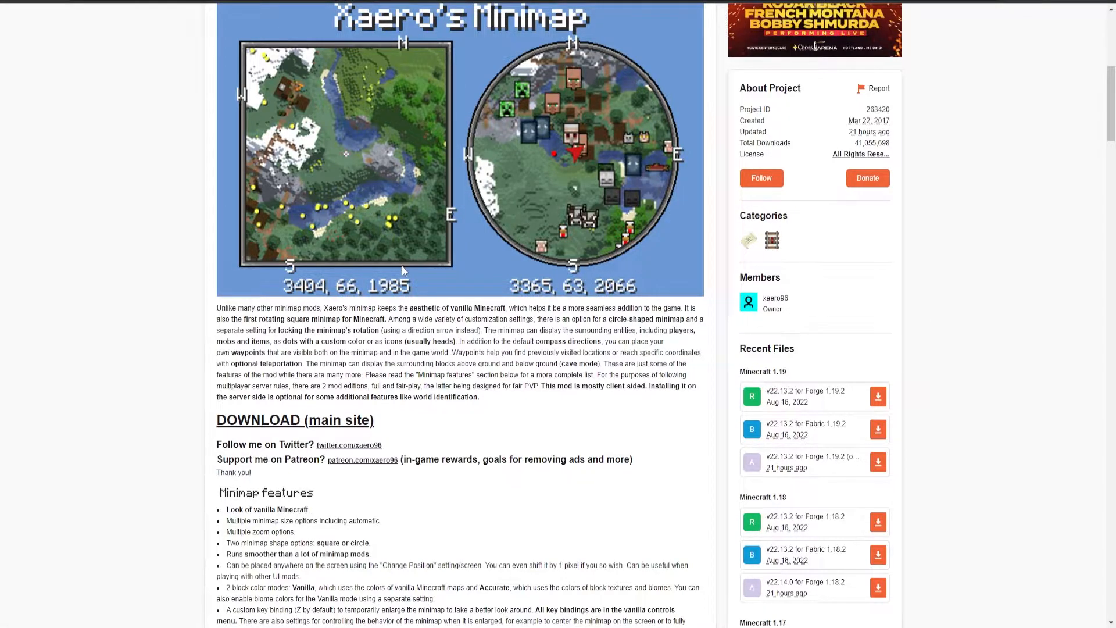
mouse_move(584, 364)
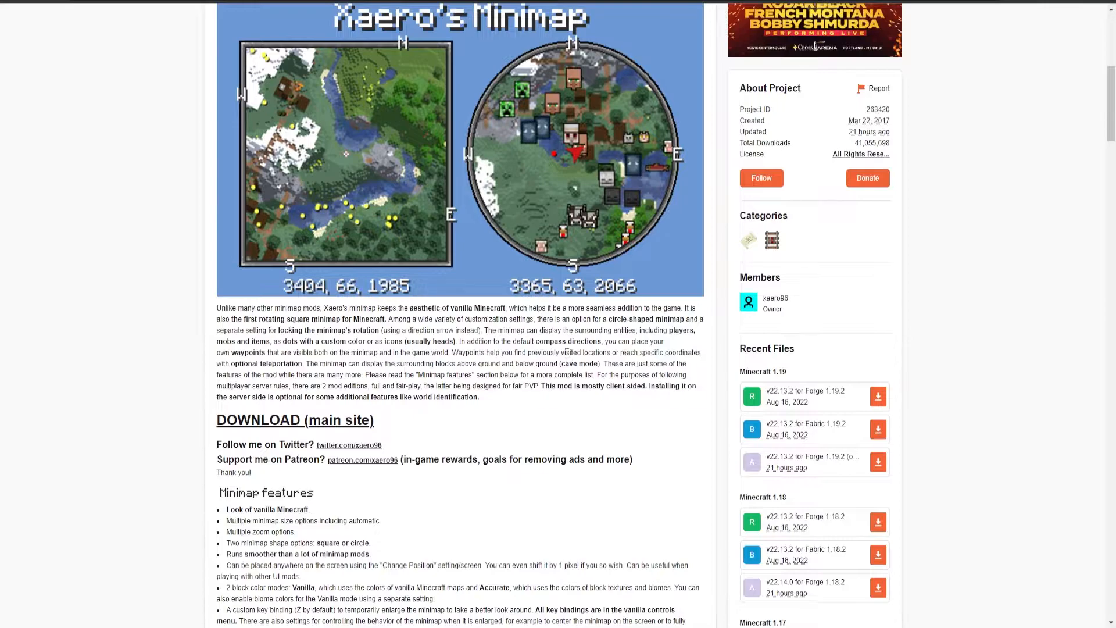
mouse_move(532, 214)
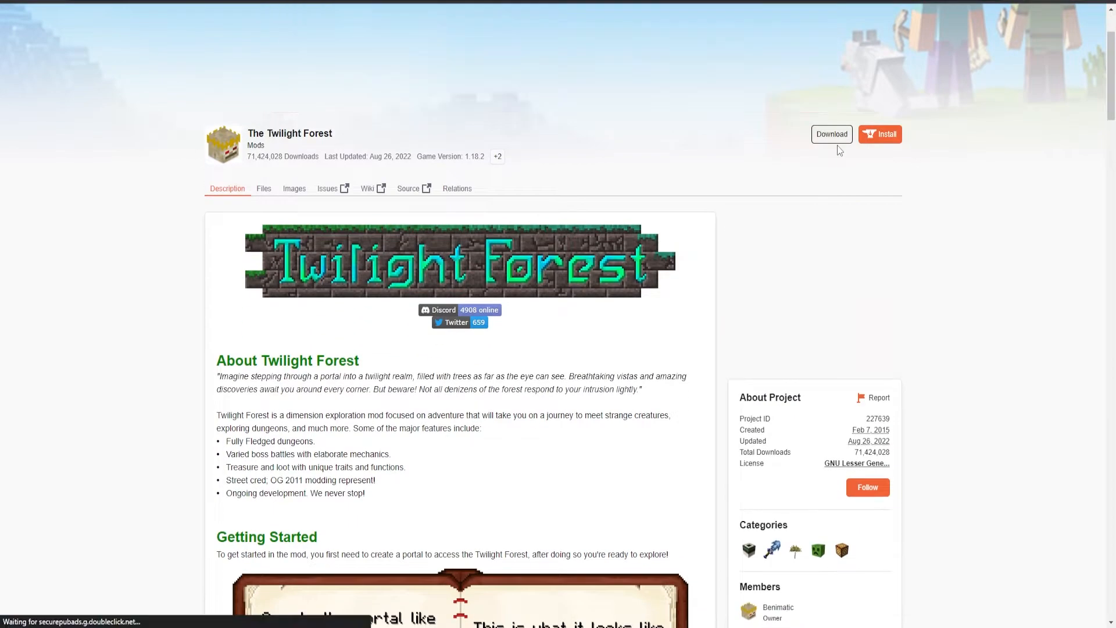
Step: Scroll through The Twilight Forest's About and Getting Started description
scroll(down, 3)
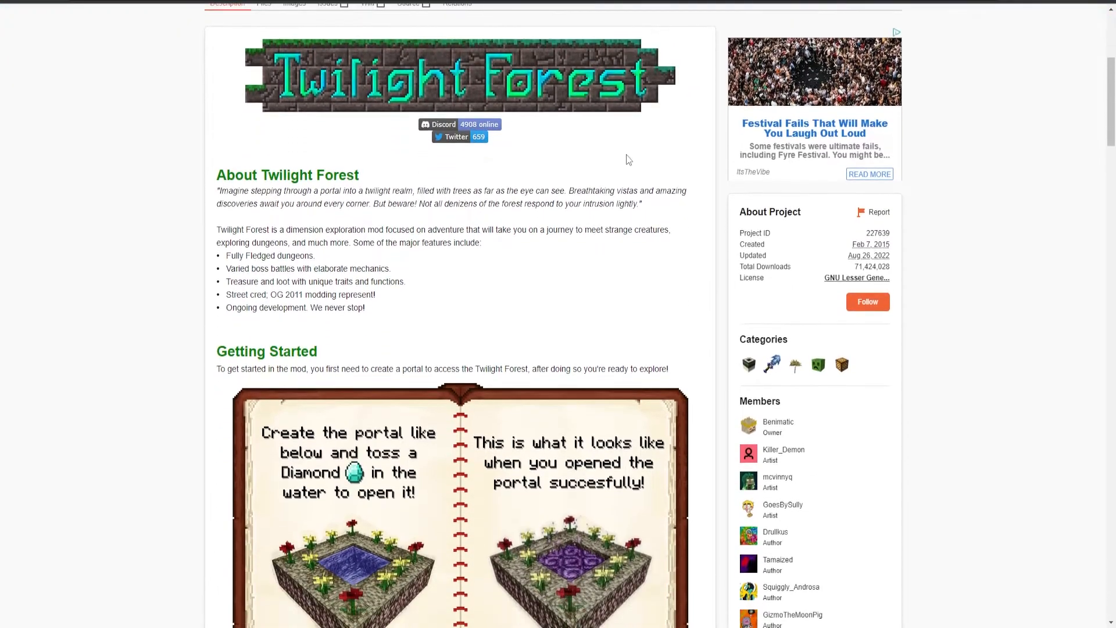
scroll(down, 3)
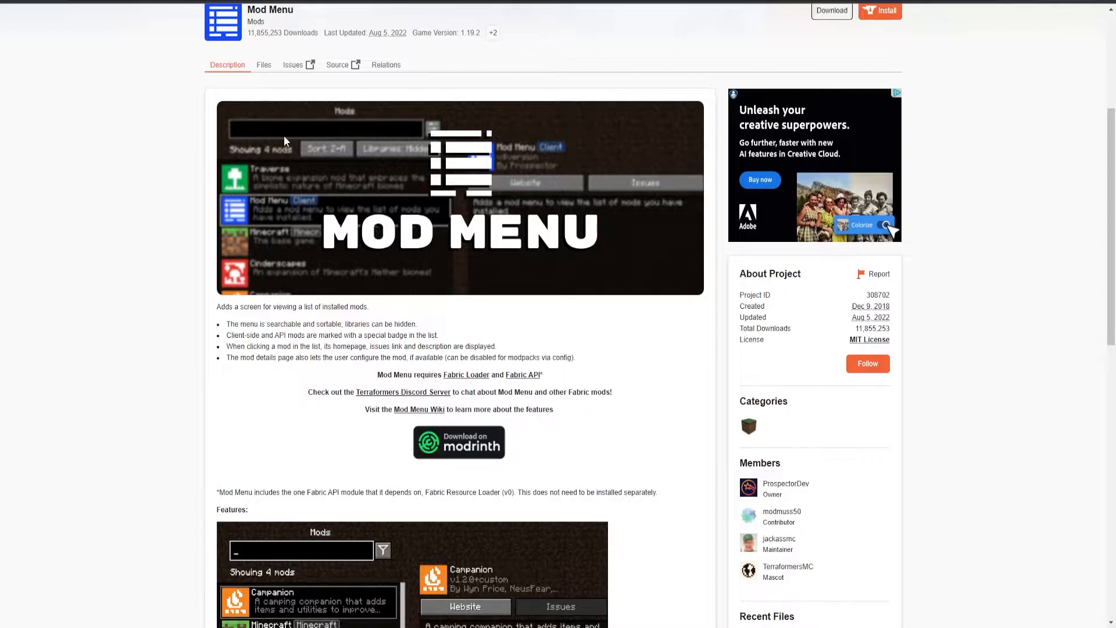
mouse_move(324, 222)
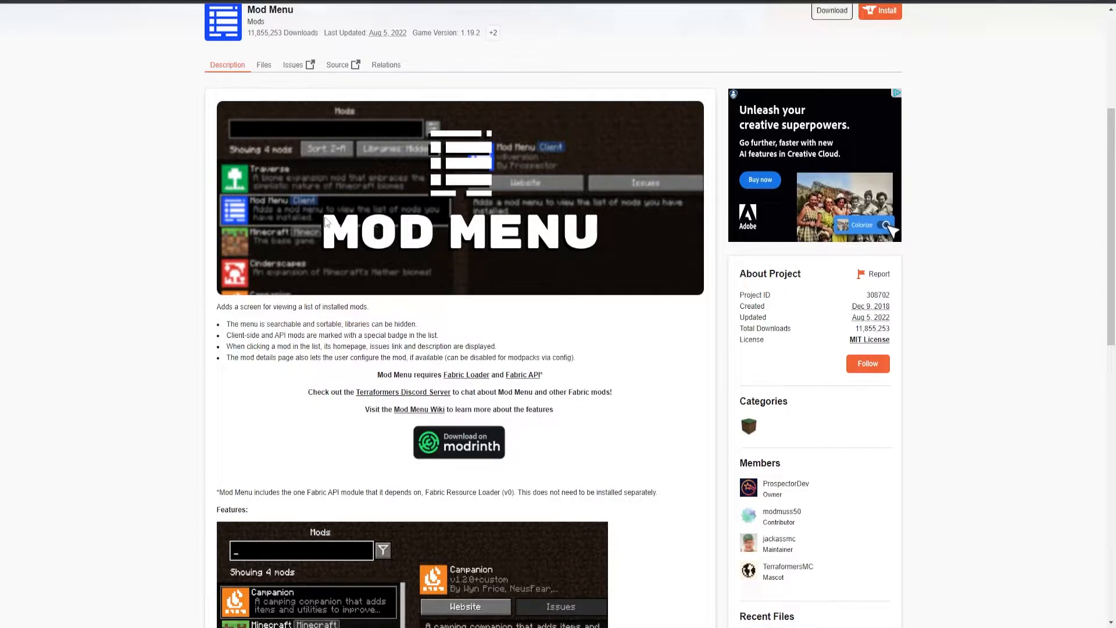
mouse_move(377, 375)
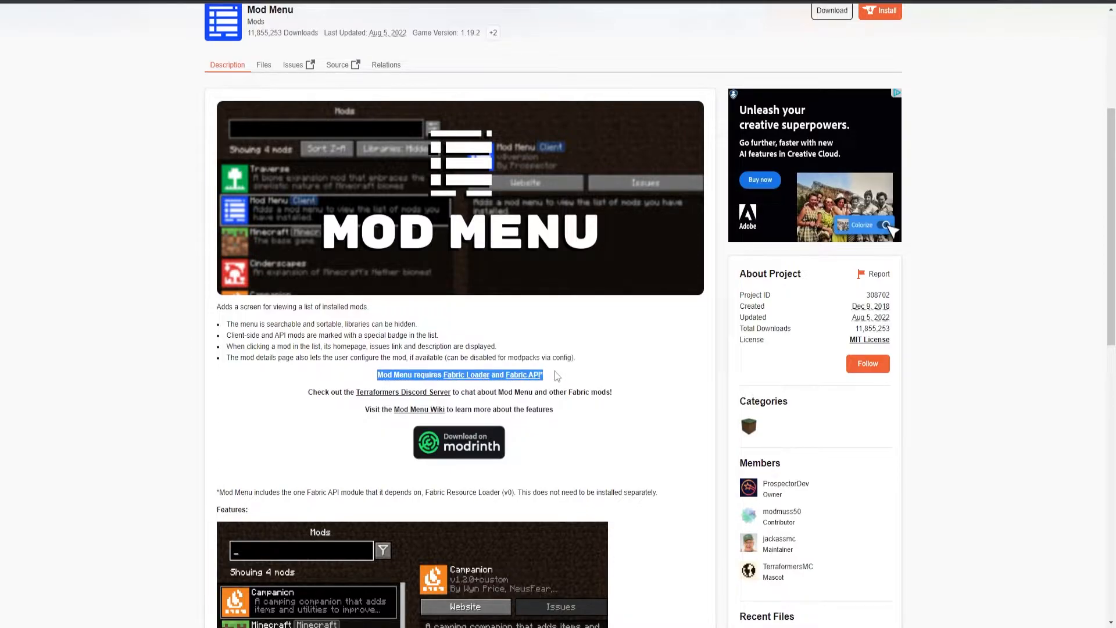
mouse_move(772, 308)
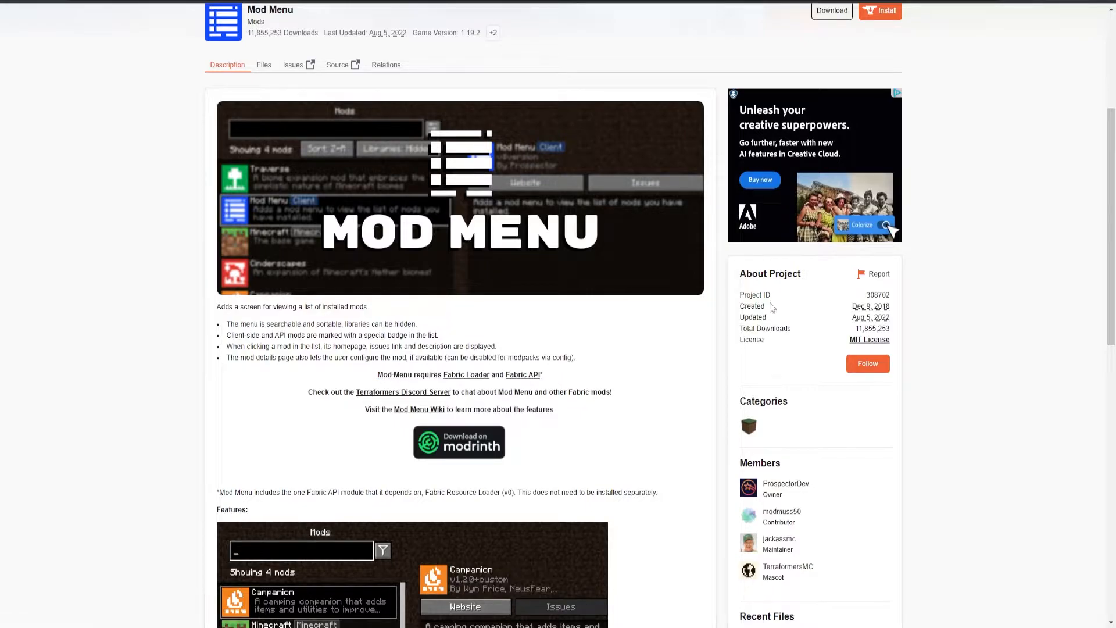
mouse_move(555, 384)
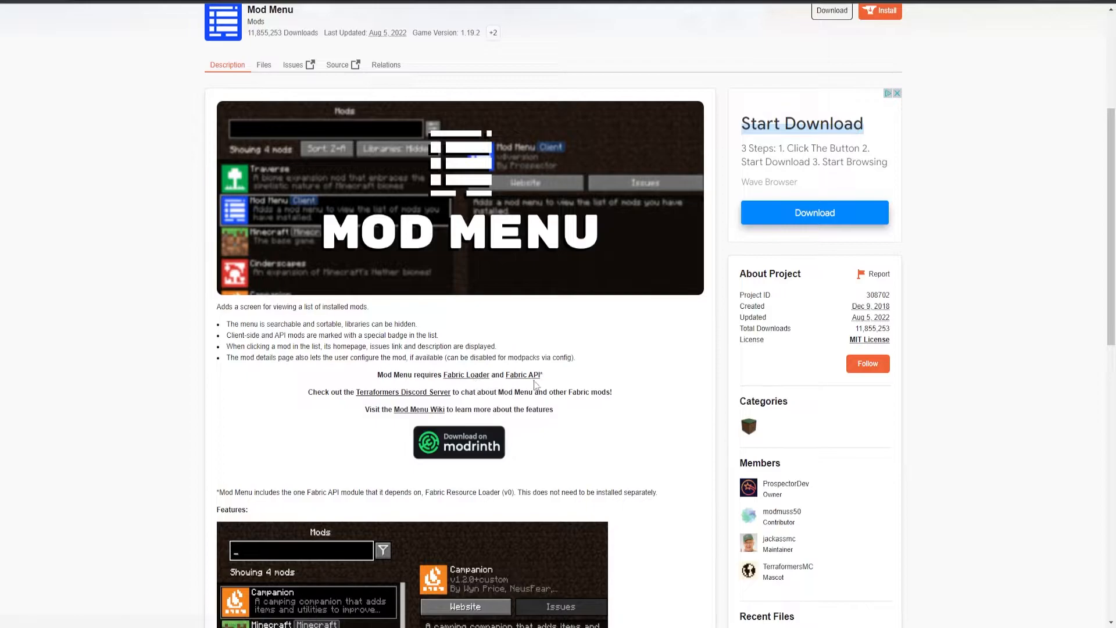
mouse_move(524, 380)
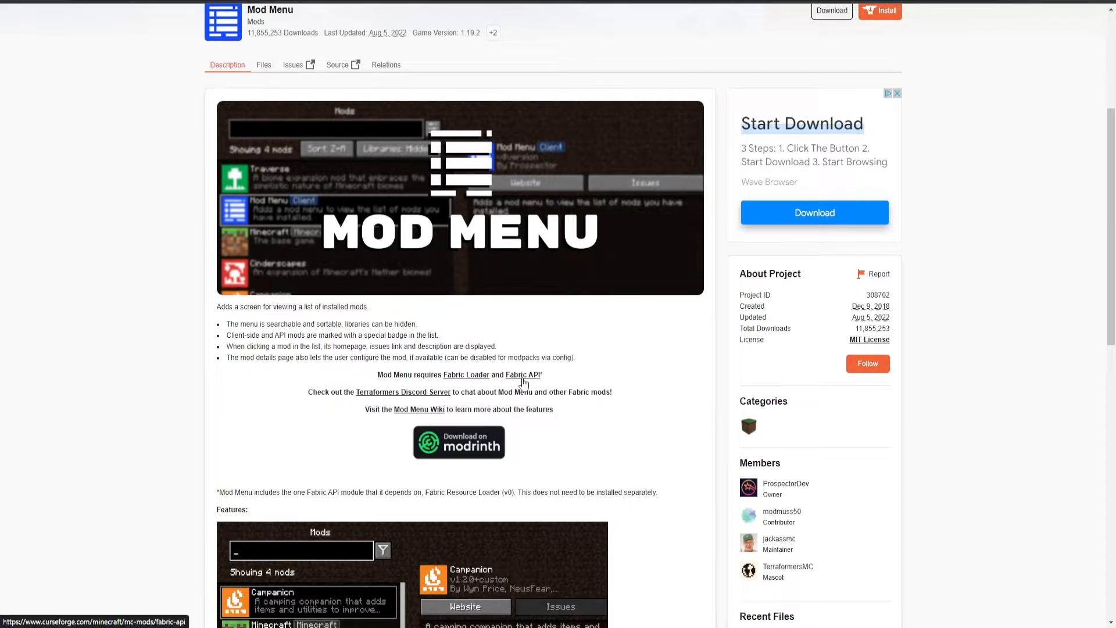
mouse_move(496, 330)
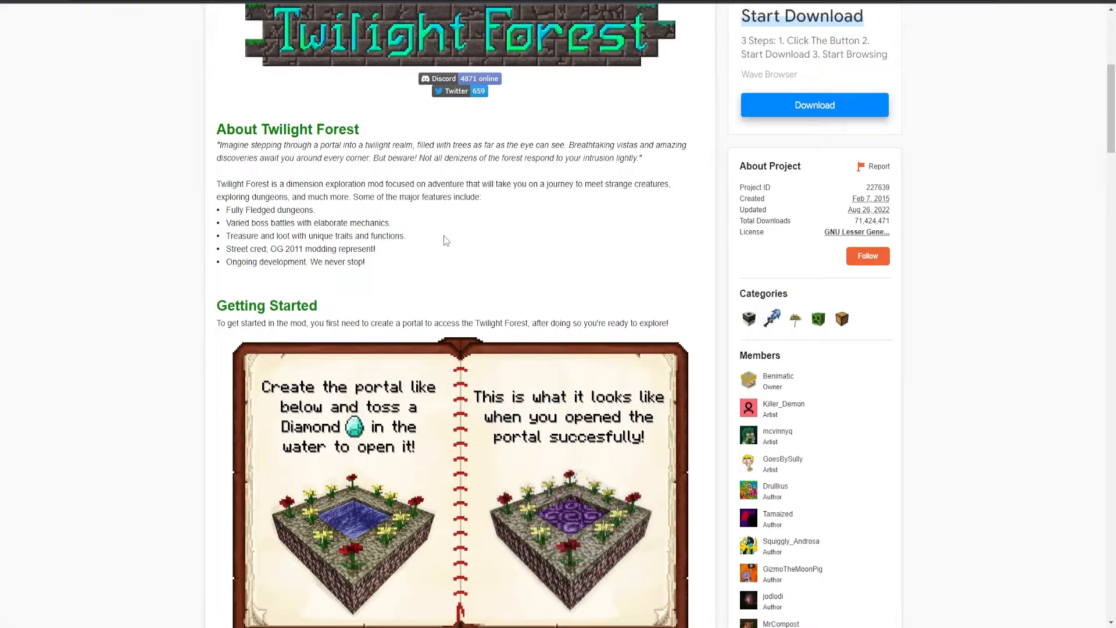
Step: Show The Twilight Forest's Files tab and browse the recent files, including MC 1.19.2 builds
scroll(up, 3)
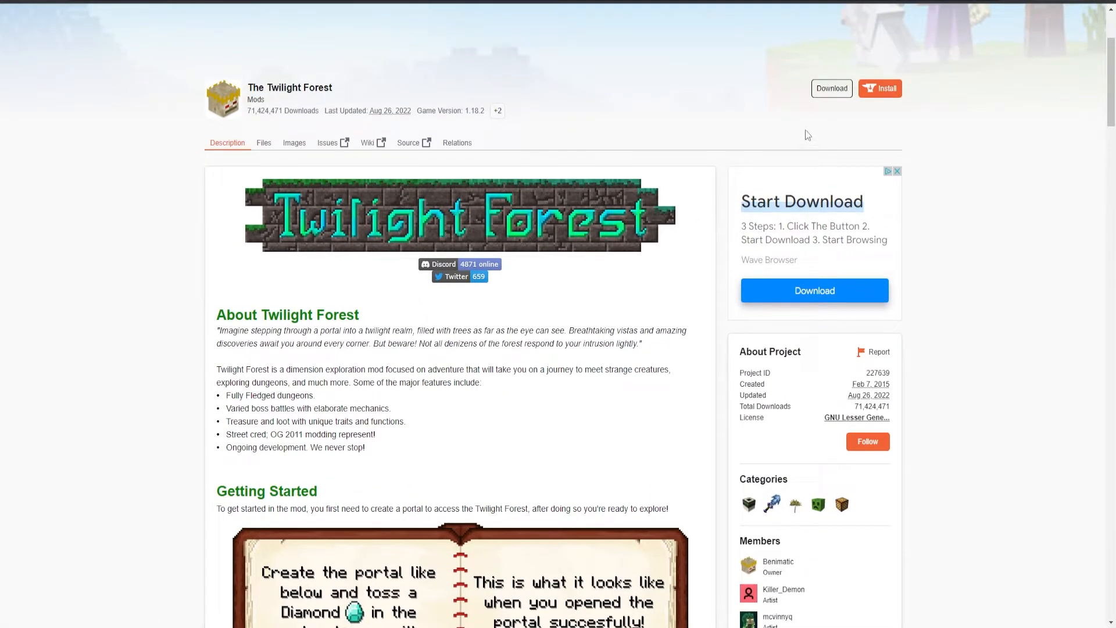
mouse_move(831, 88)
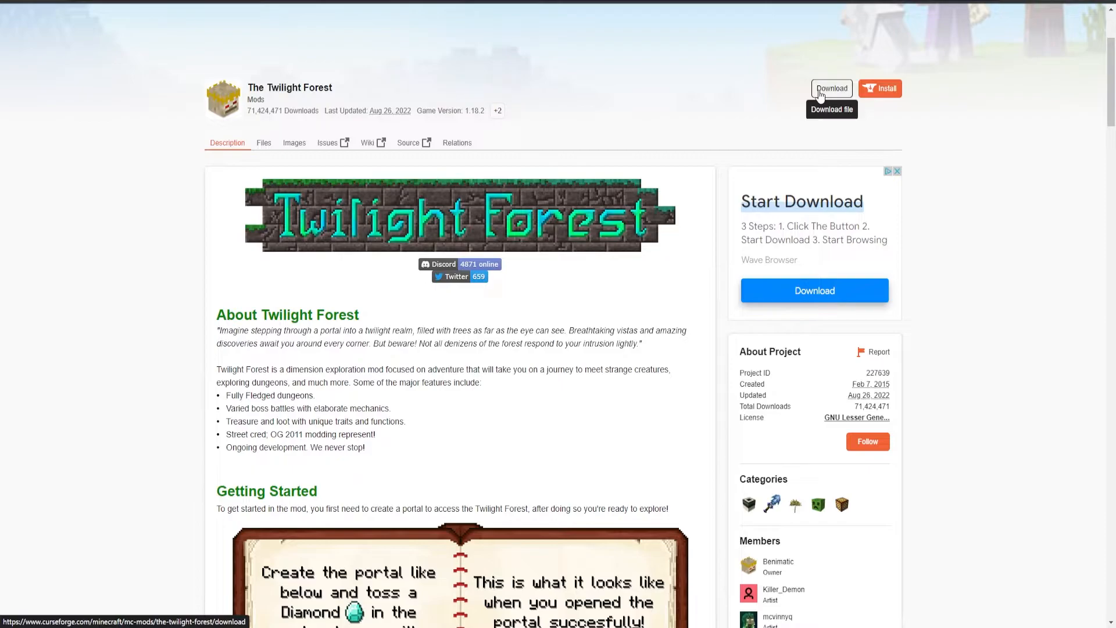
mouse_move(520, 90)
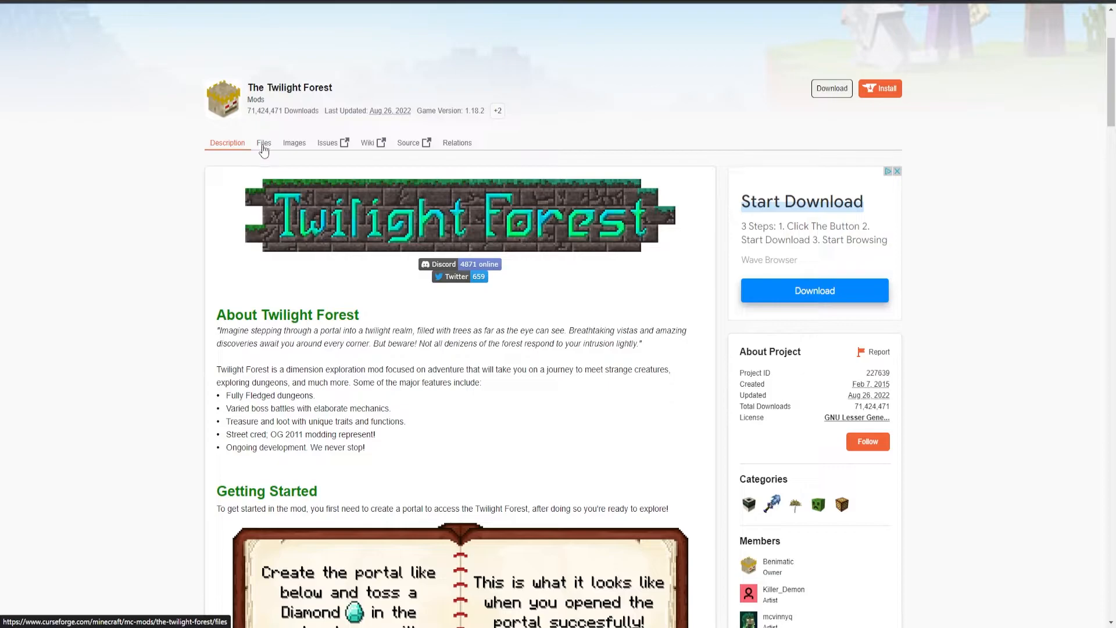
click(263, 142)
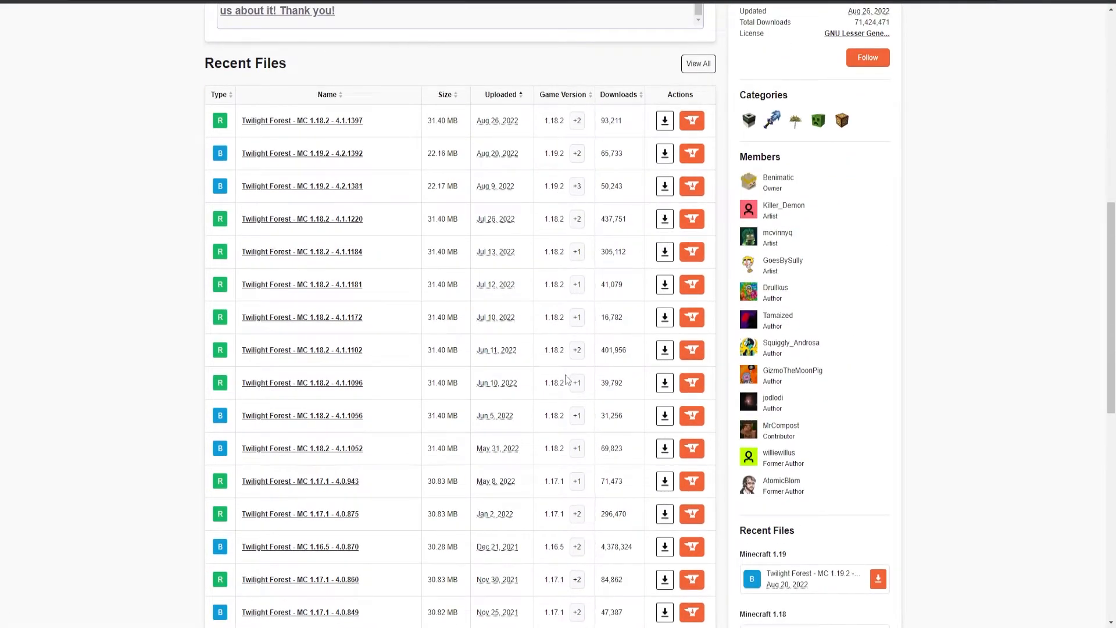
scroll(down, 3)
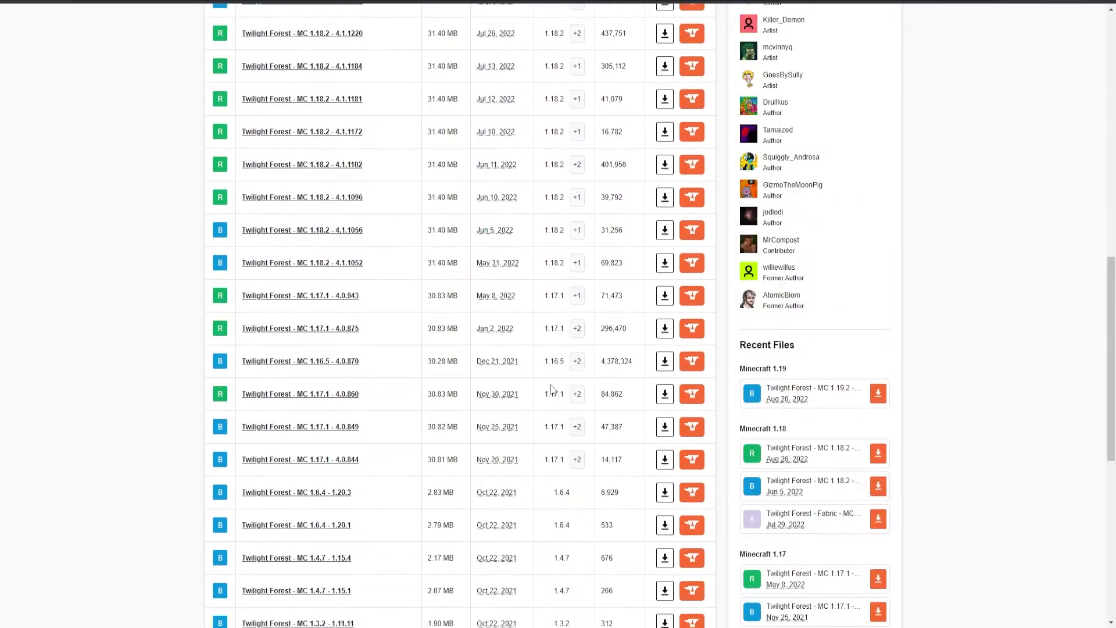
mouse_move(557, 562)
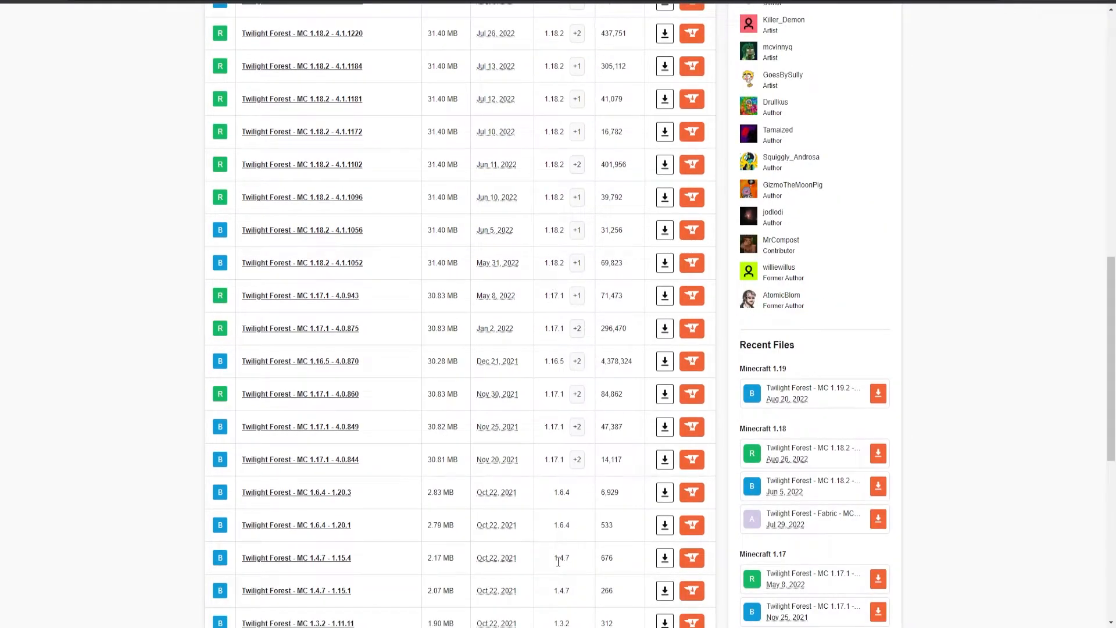
scroll(up, 3)
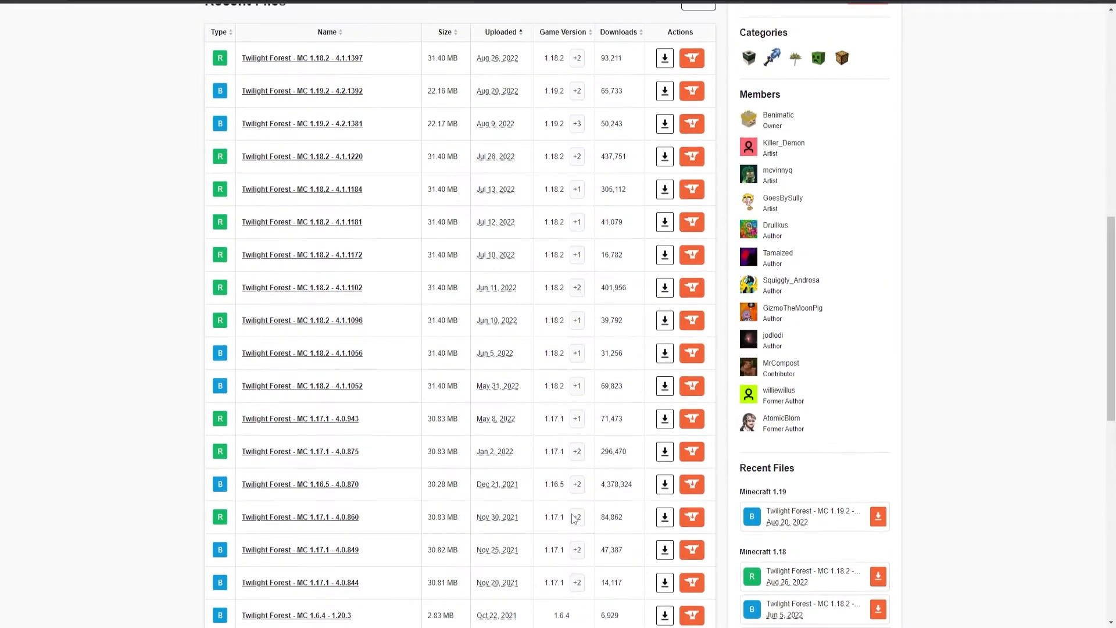
scroll(up, 3)
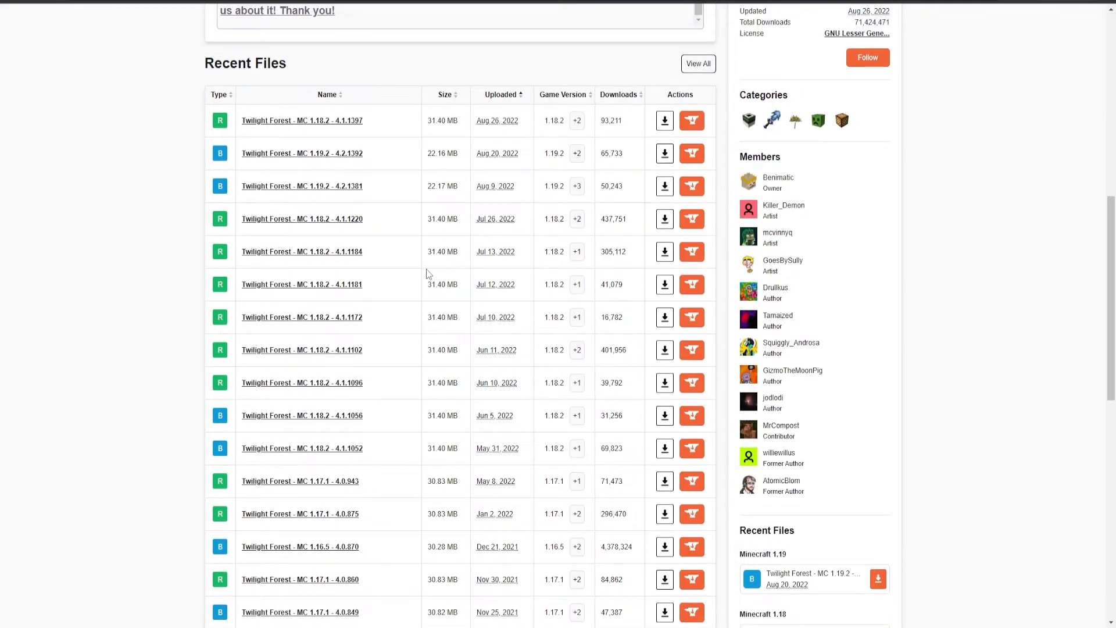
mouse_move(518, 178)
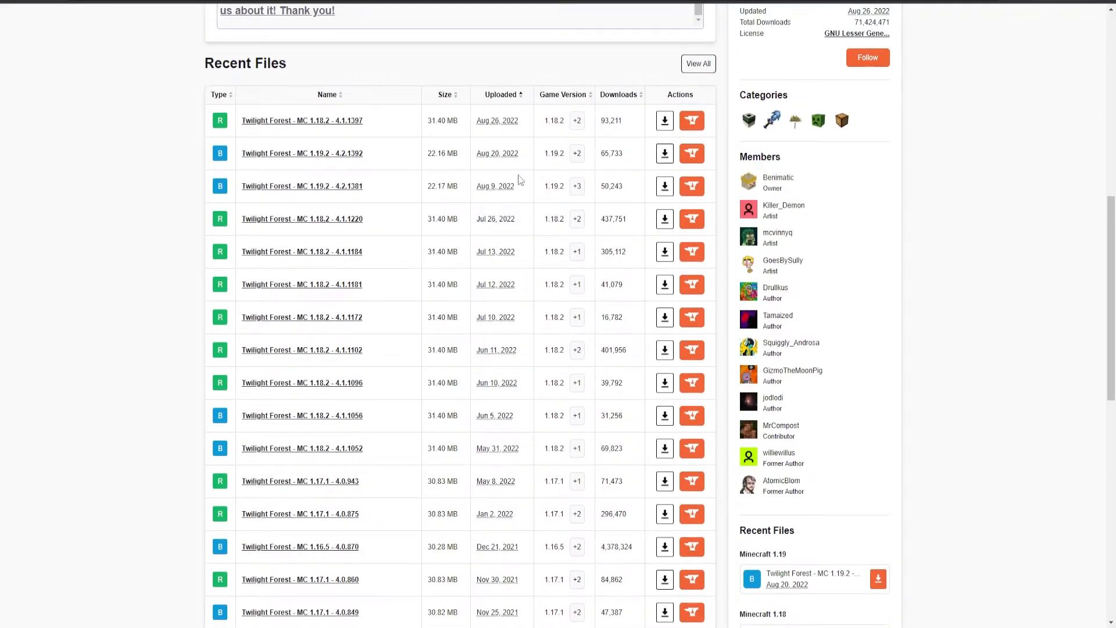
mouse_move(538, 168)
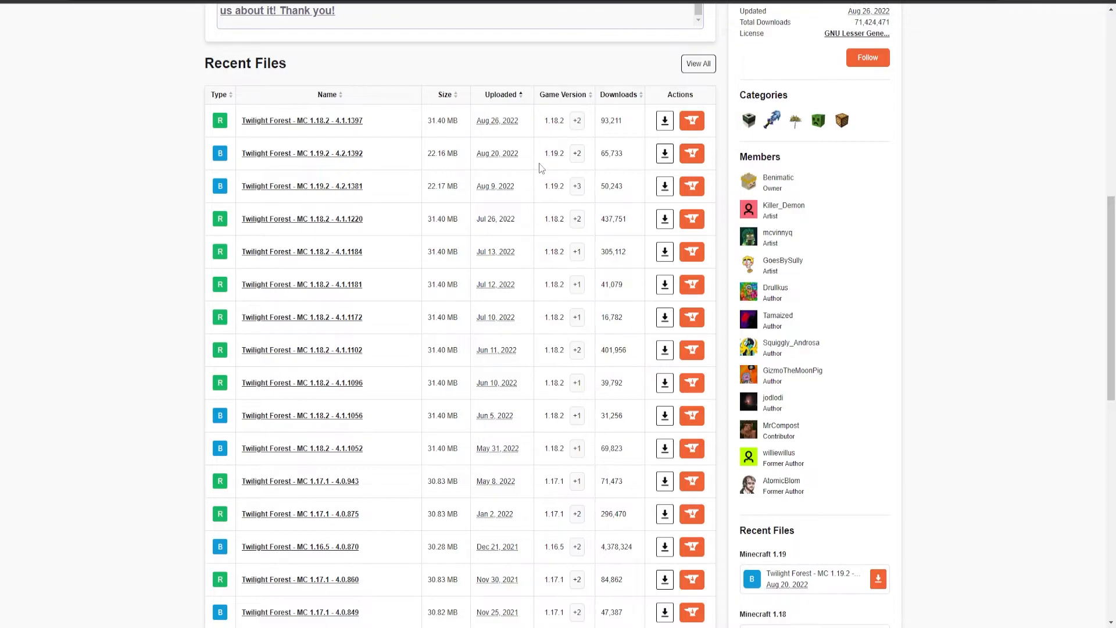
mouse_move(419, 157)
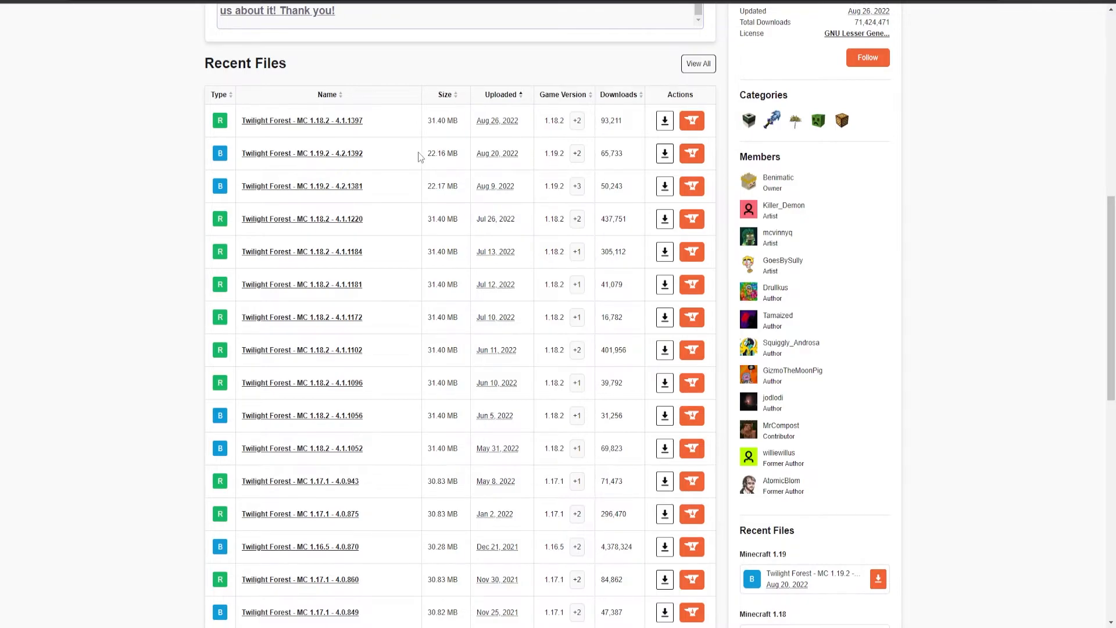
mouse_move(566, 95)
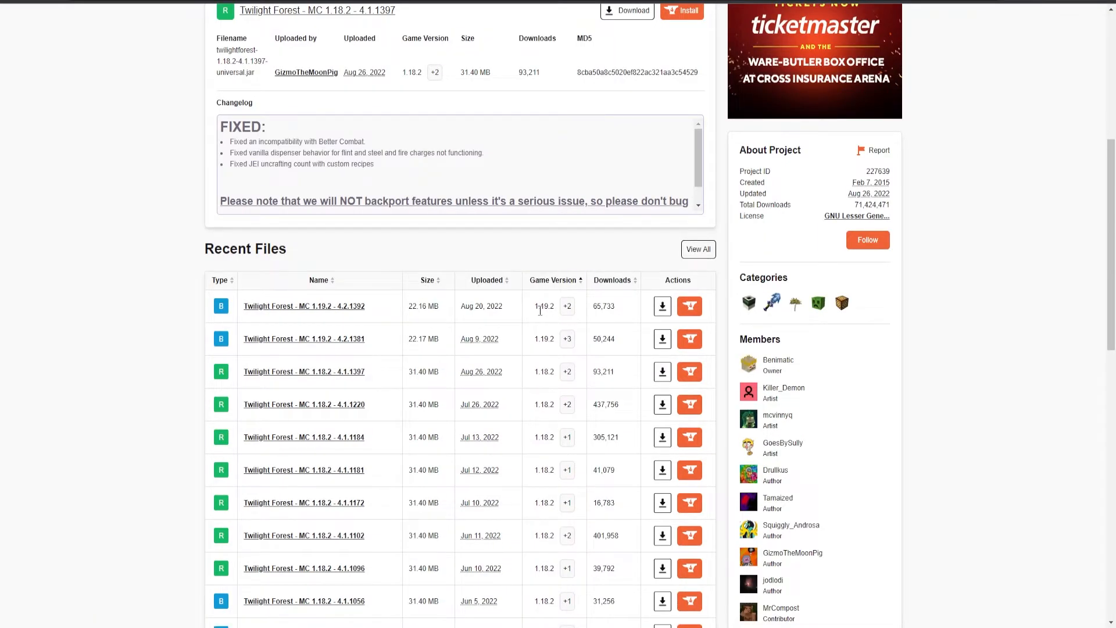
mouse_move(662, 306)
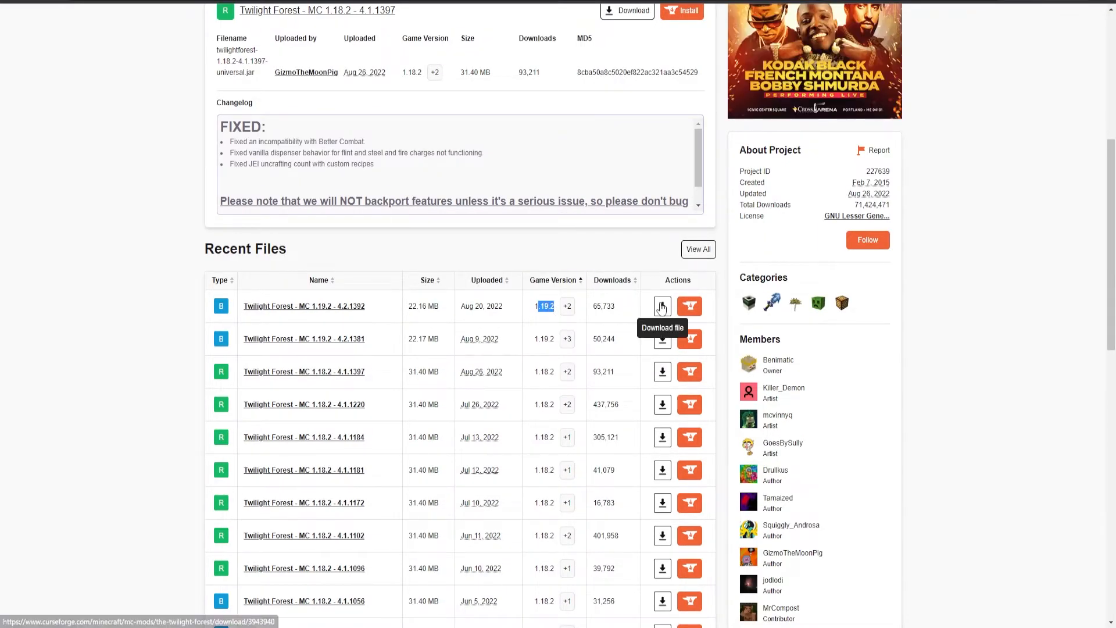
Step: Download the Twilight Forest MC 1.19.2 - 4.2.1392 jar file
click(661, 306)
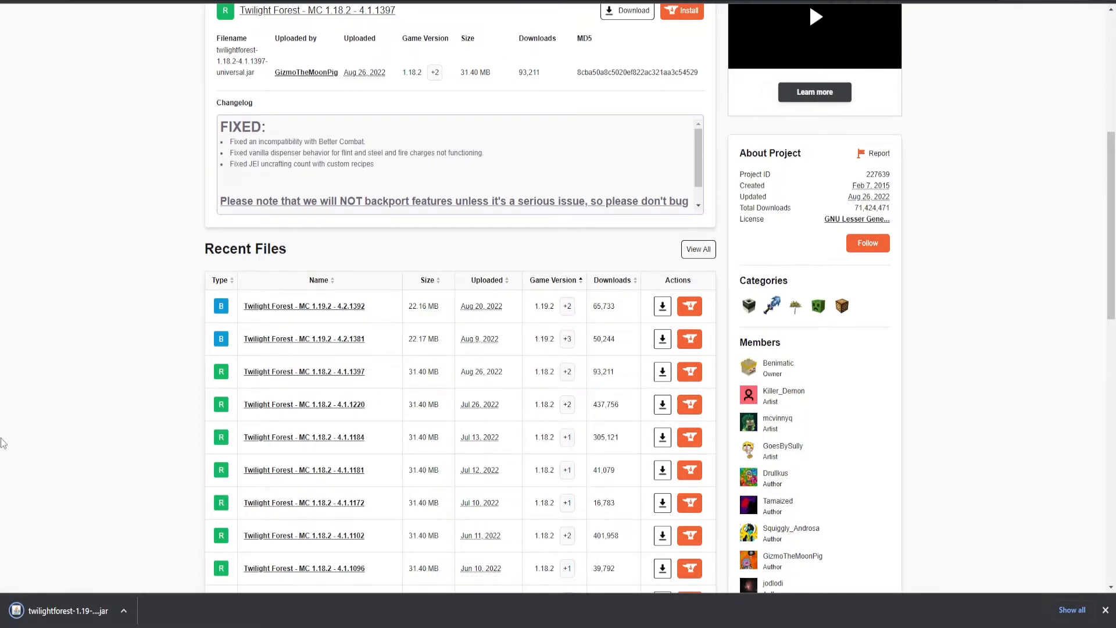
mouse_move(39, 584)
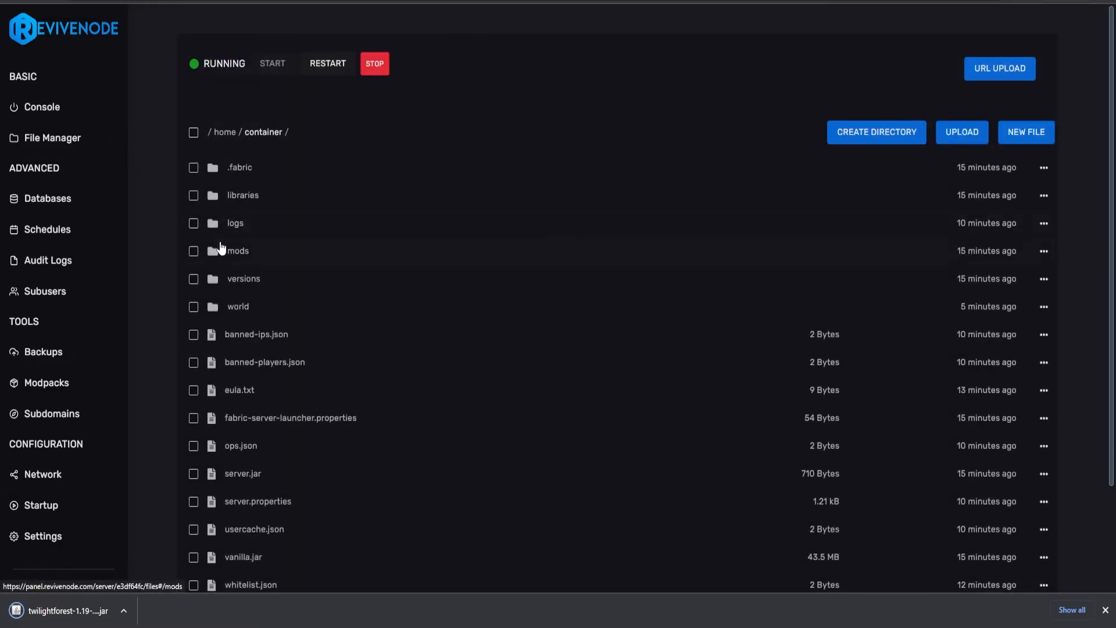
Step: Stop the server, put twilightforest-1.19-4.2.1392-universal.jar in mods, restart, and check the console
click(374, 63)
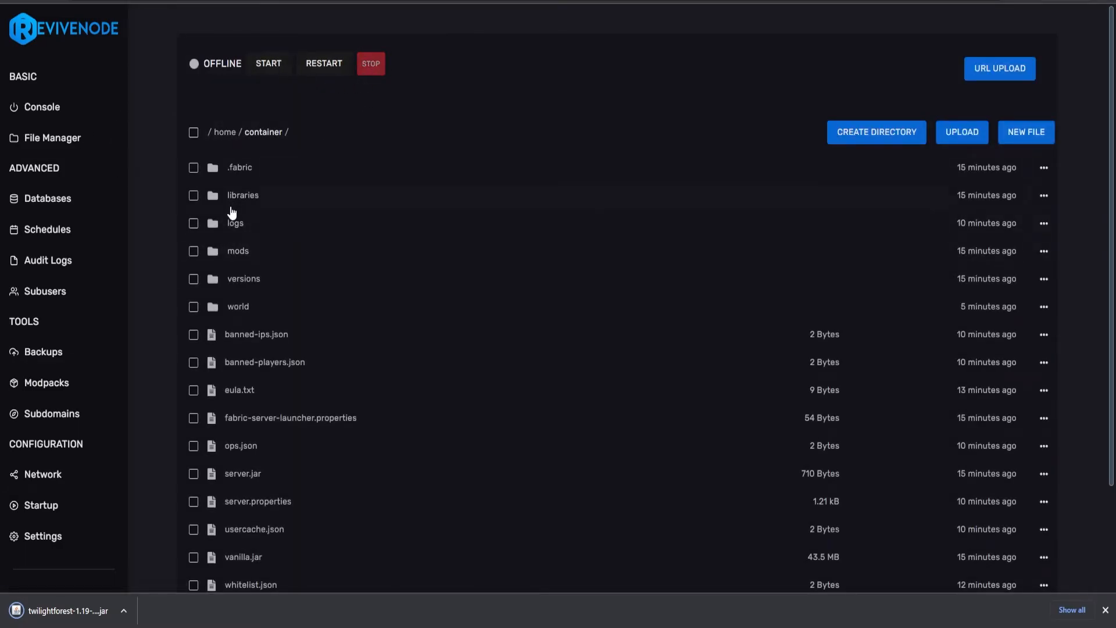
click(238, 251)
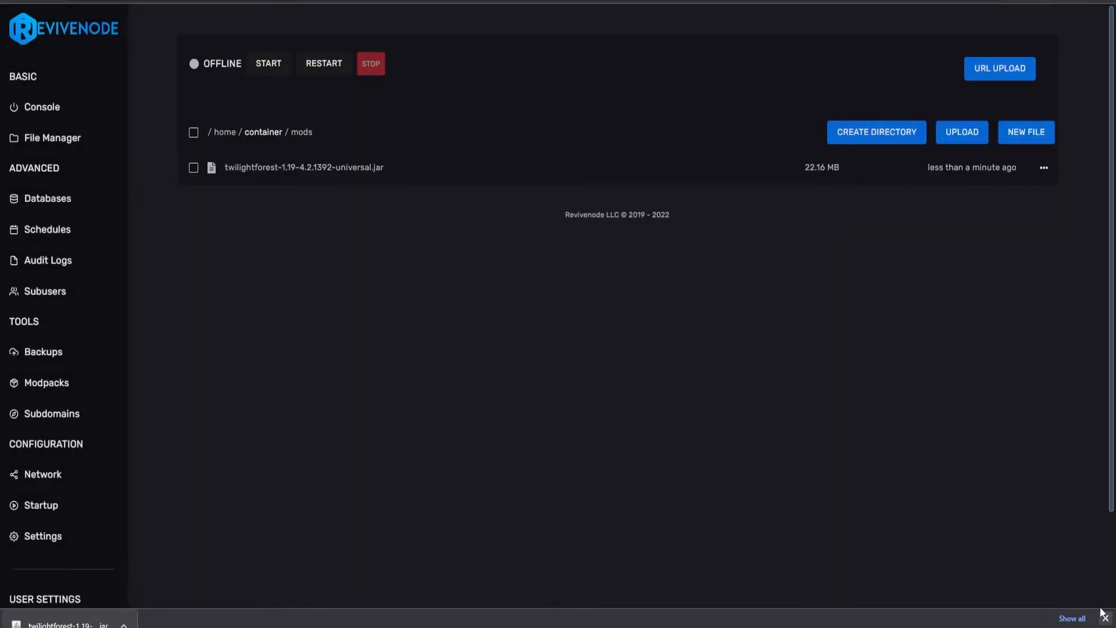
click(267, 63)
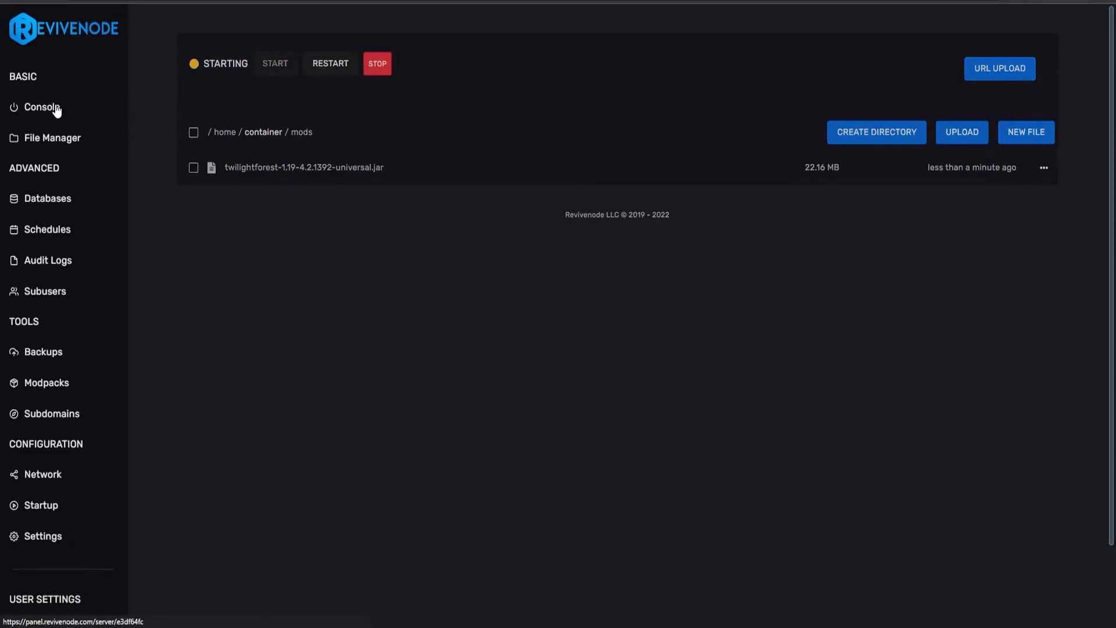
click(41, 107)
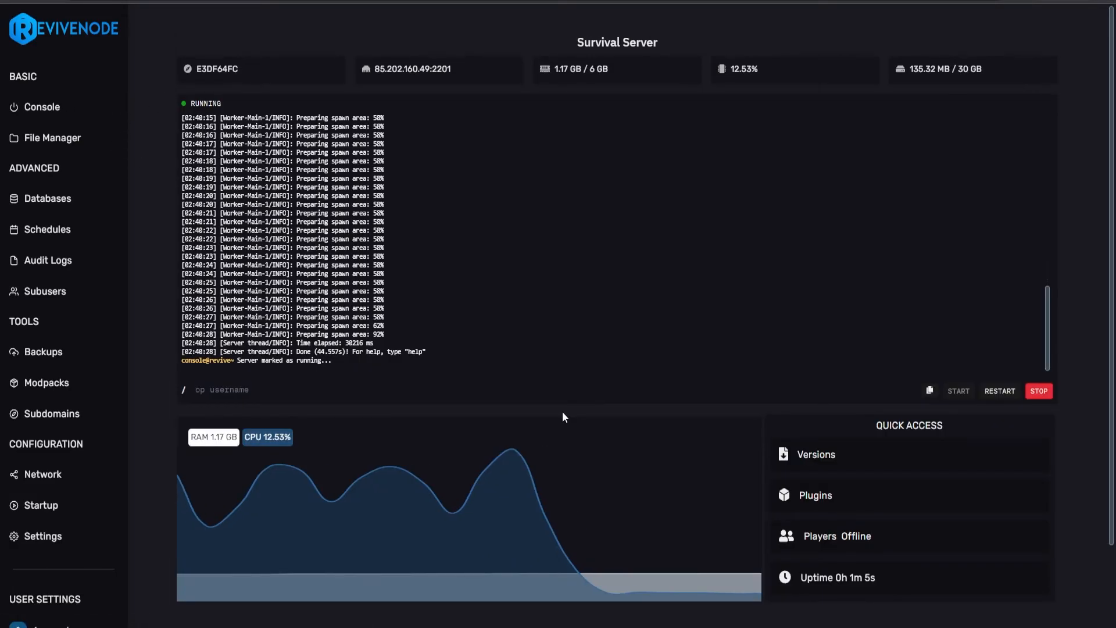